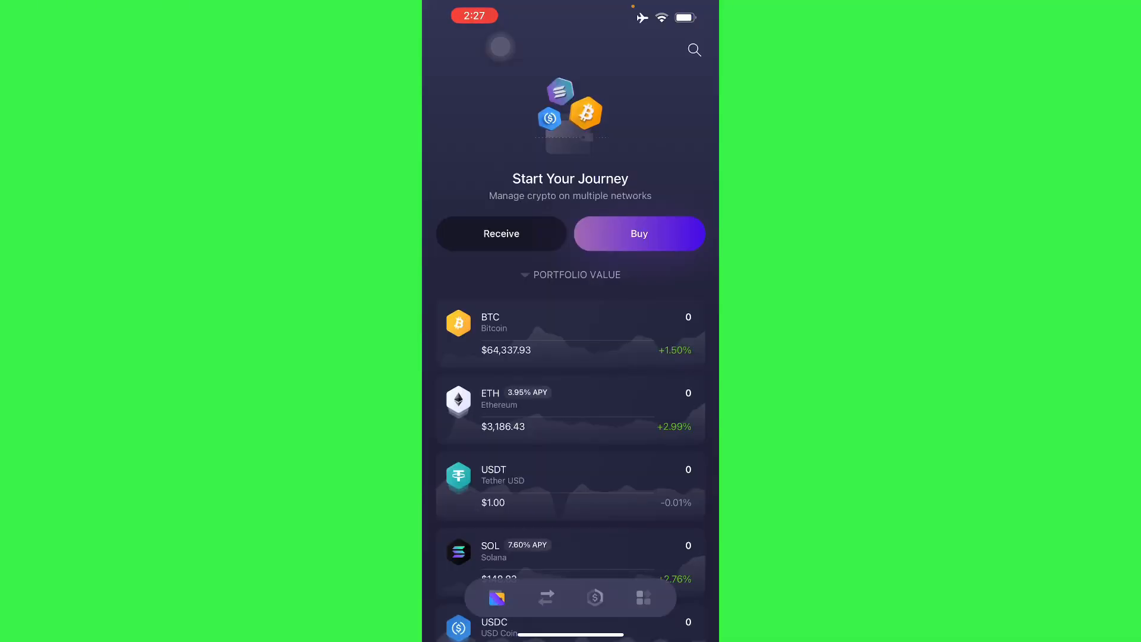
Start a Bitcoin send from the Exodus portfolio, reaching the empty Send BTC screen
{"action": "scroll", "scroll_direction": "down", "scroll_amount": 3}
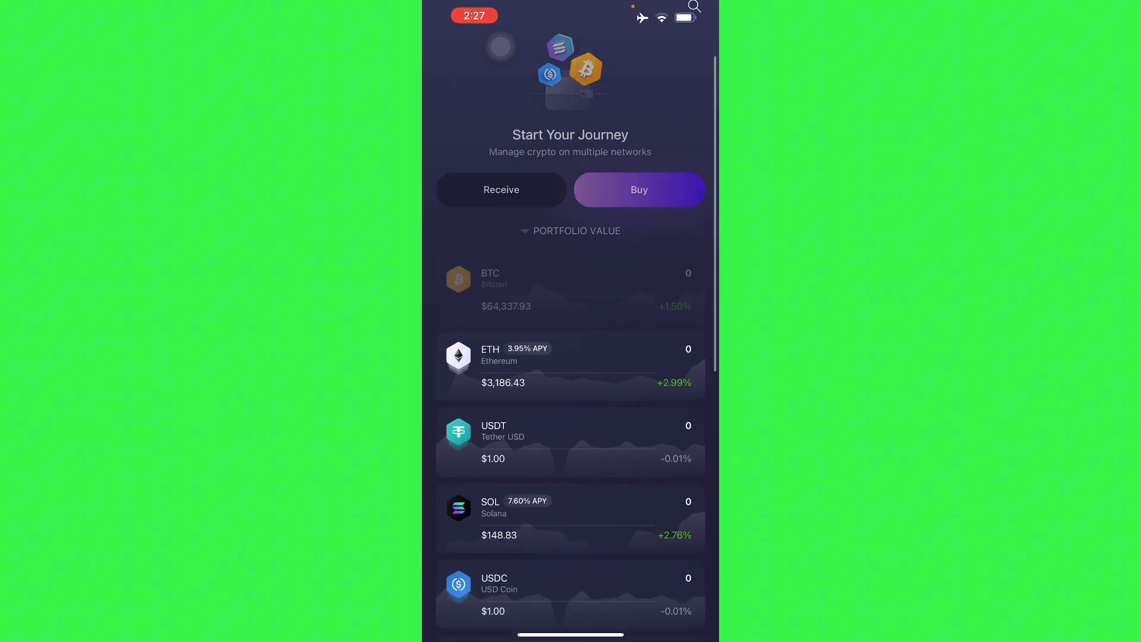
{"action": "left_click", "coordinate": [569, 288]}
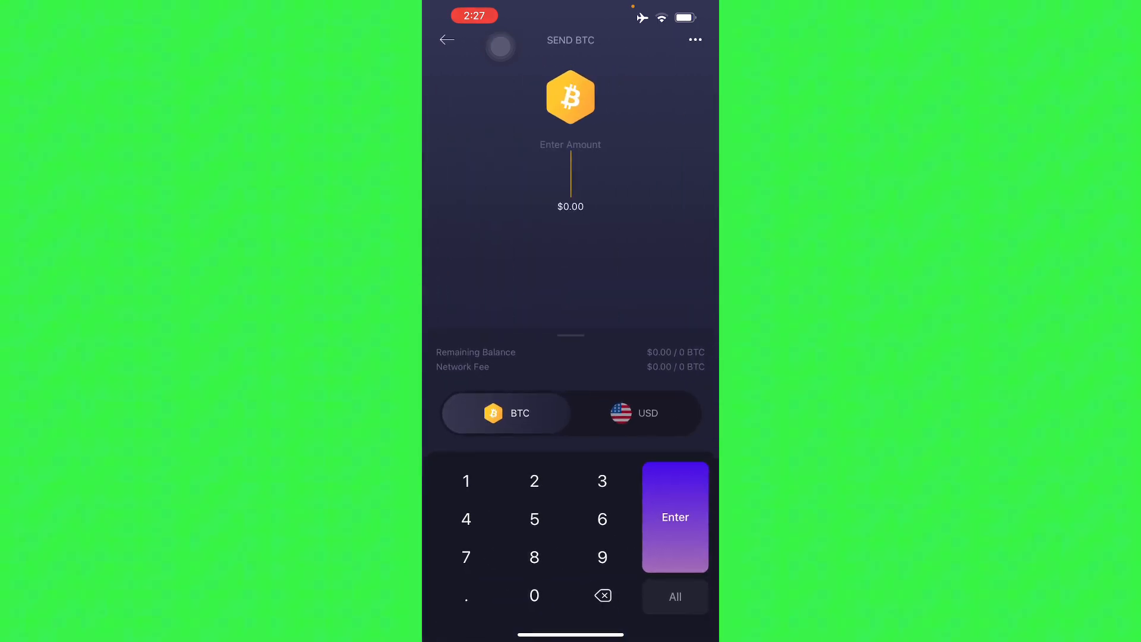
Switch the send amount to USD, then move over to Binance's P2P marketplace
{"action": "left_click", "coordinate": [634, 414]}
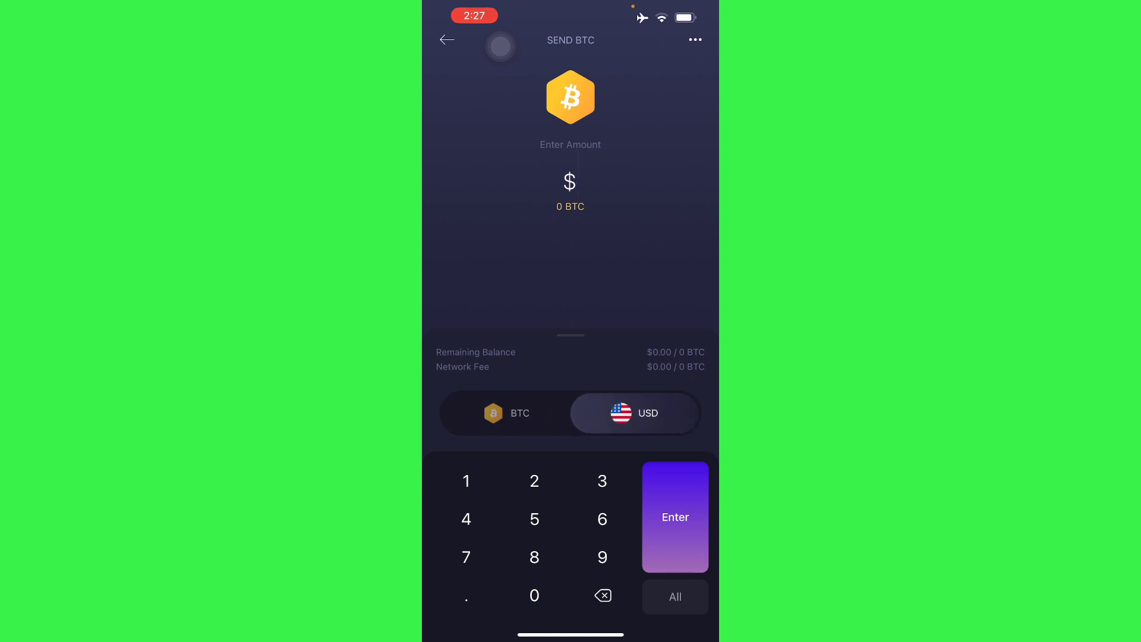
{"action": "left_click", "coordinate": [507, 412]}
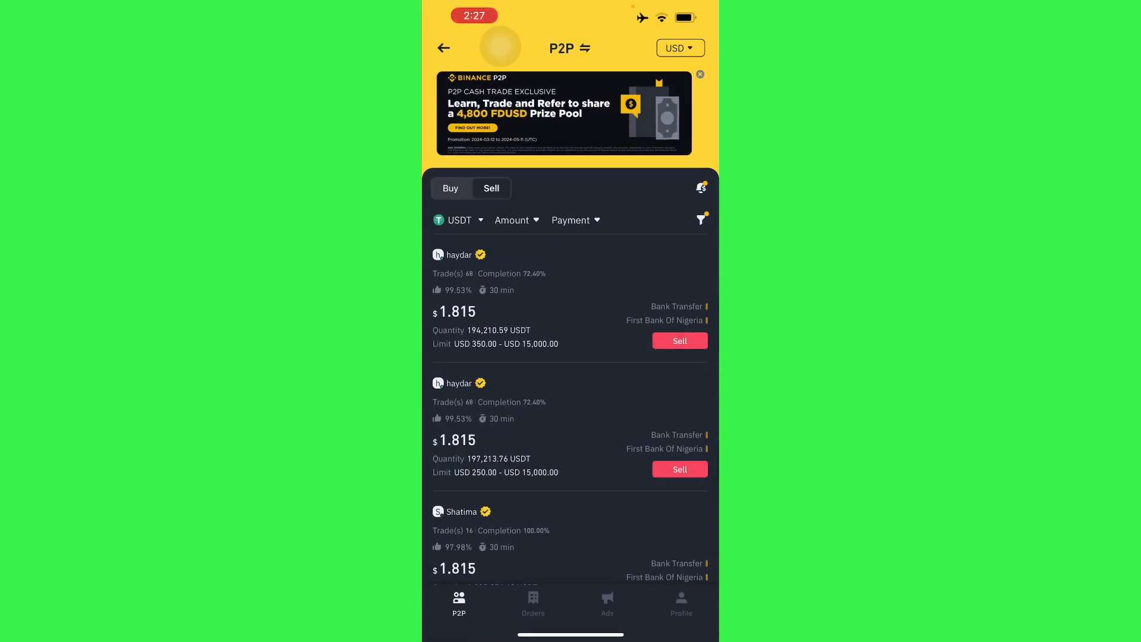
Begin a Binance deposit of BTC and bring up its network choices for the address
{"action": "left_click", "coordinate": [687, 603]}
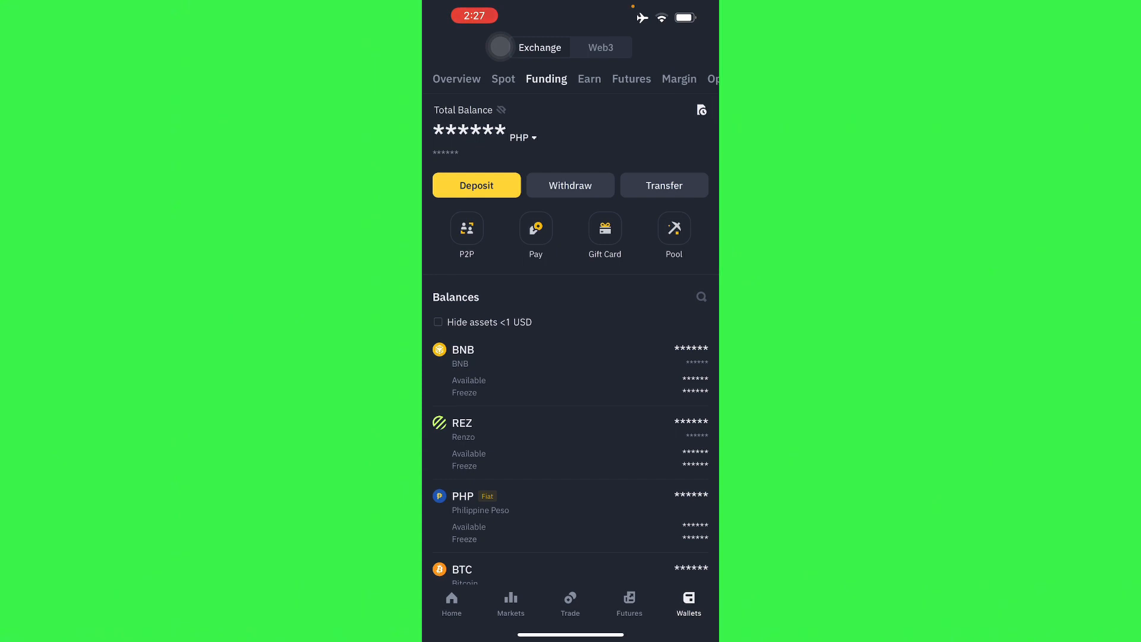
{"action": "left_click", "coordinate": [700, 297]}
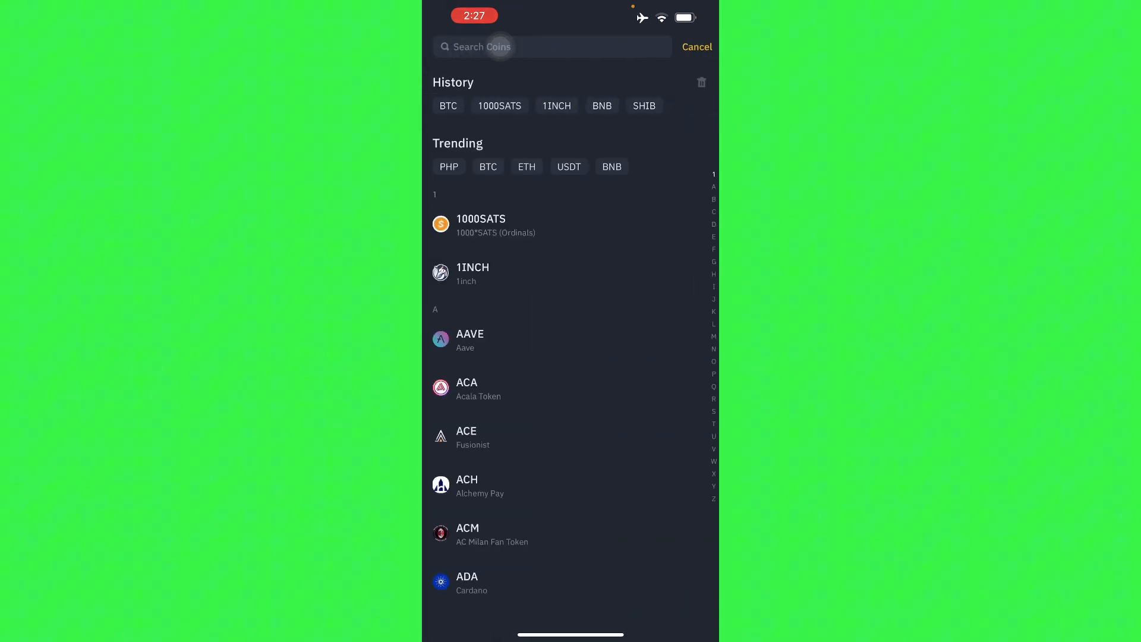
{"action": "left_click", "coordinate": [696, 46]}
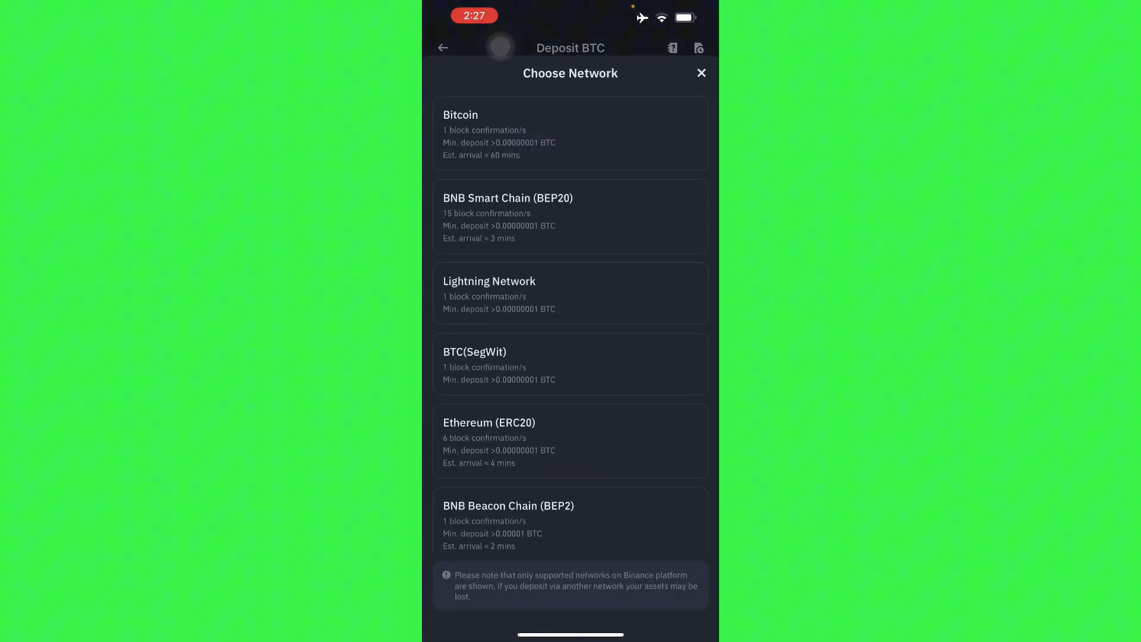
{"action": "left_click", "coordinate": [570, 133]}
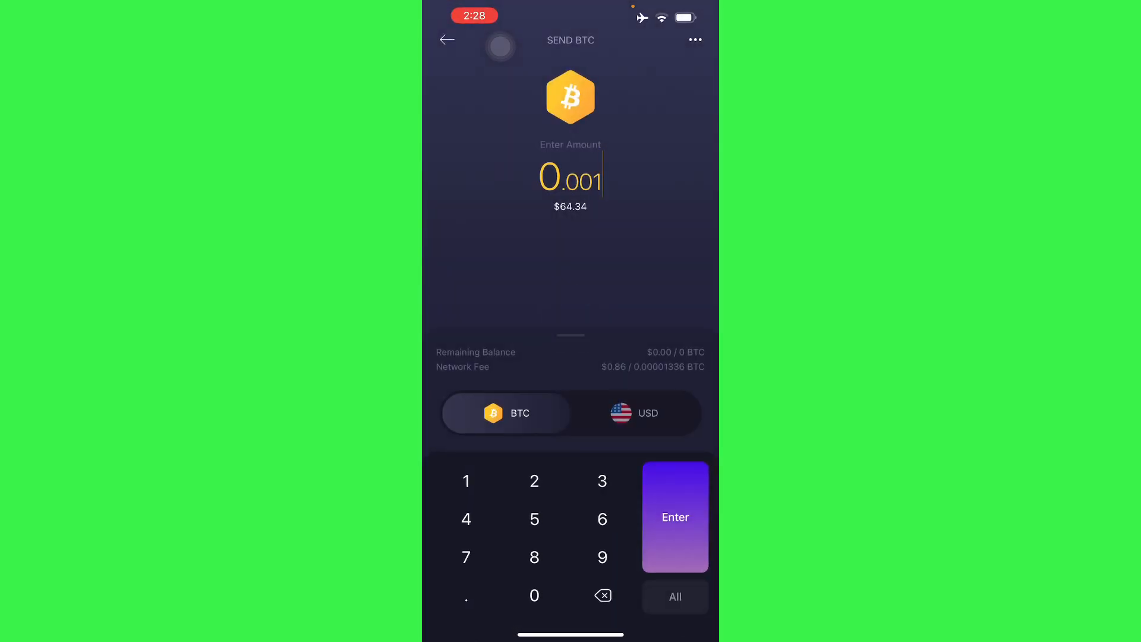
Paste the copied Binance BTC deposit address as recipient, allowing the iOS paste prompt
{"action": "left_click", "coordinate": [673, 517]}
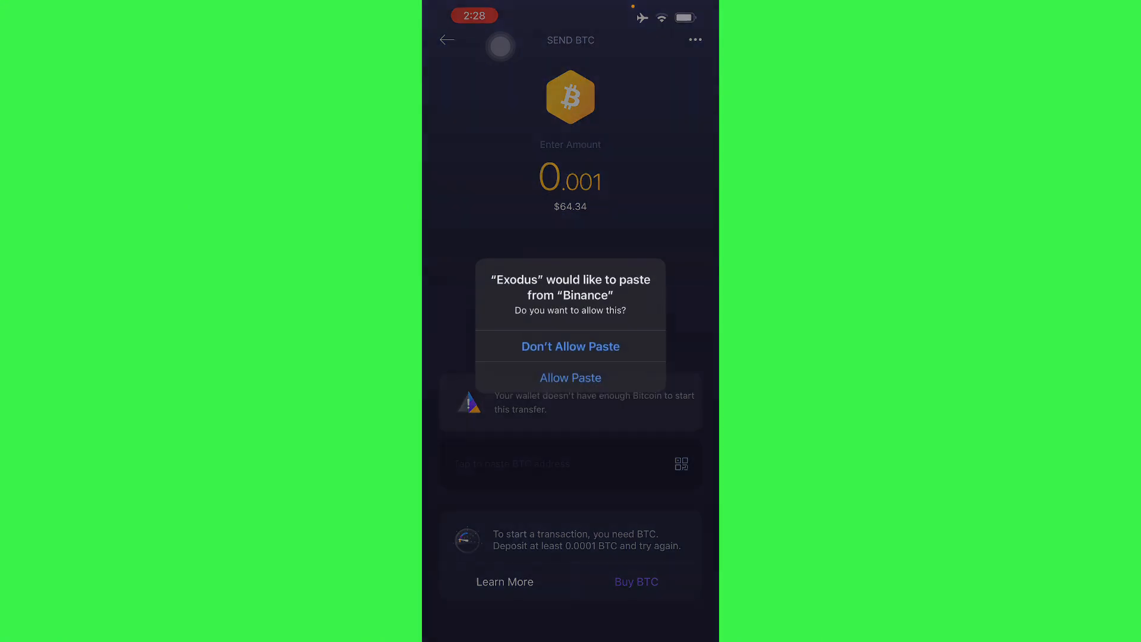
{"action": "left_click", "coordinate": [569, 378]}
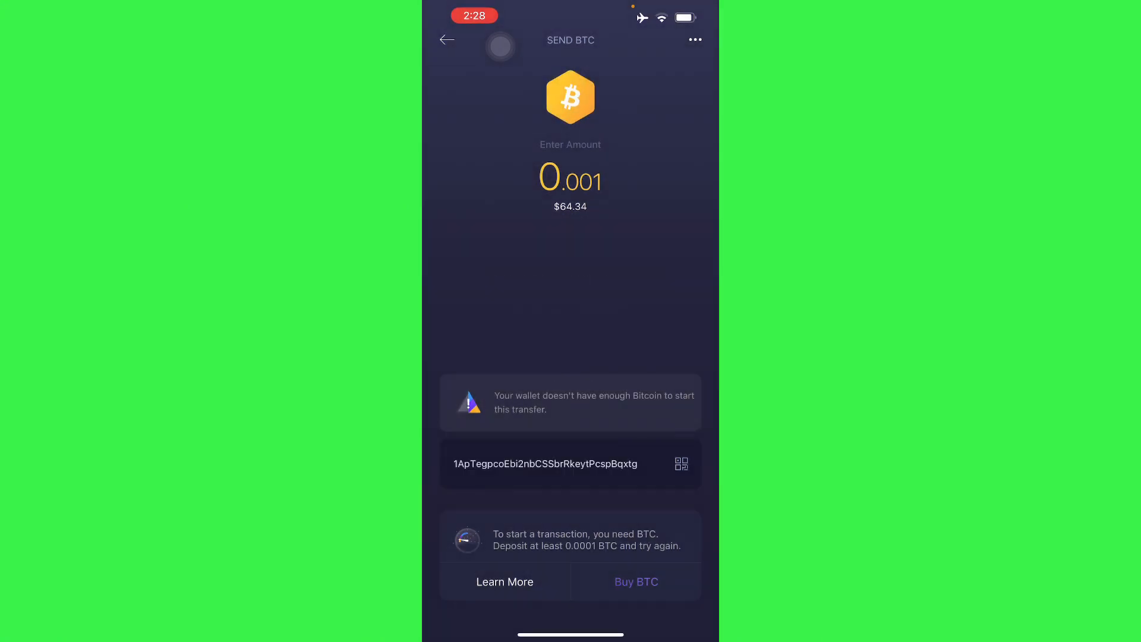